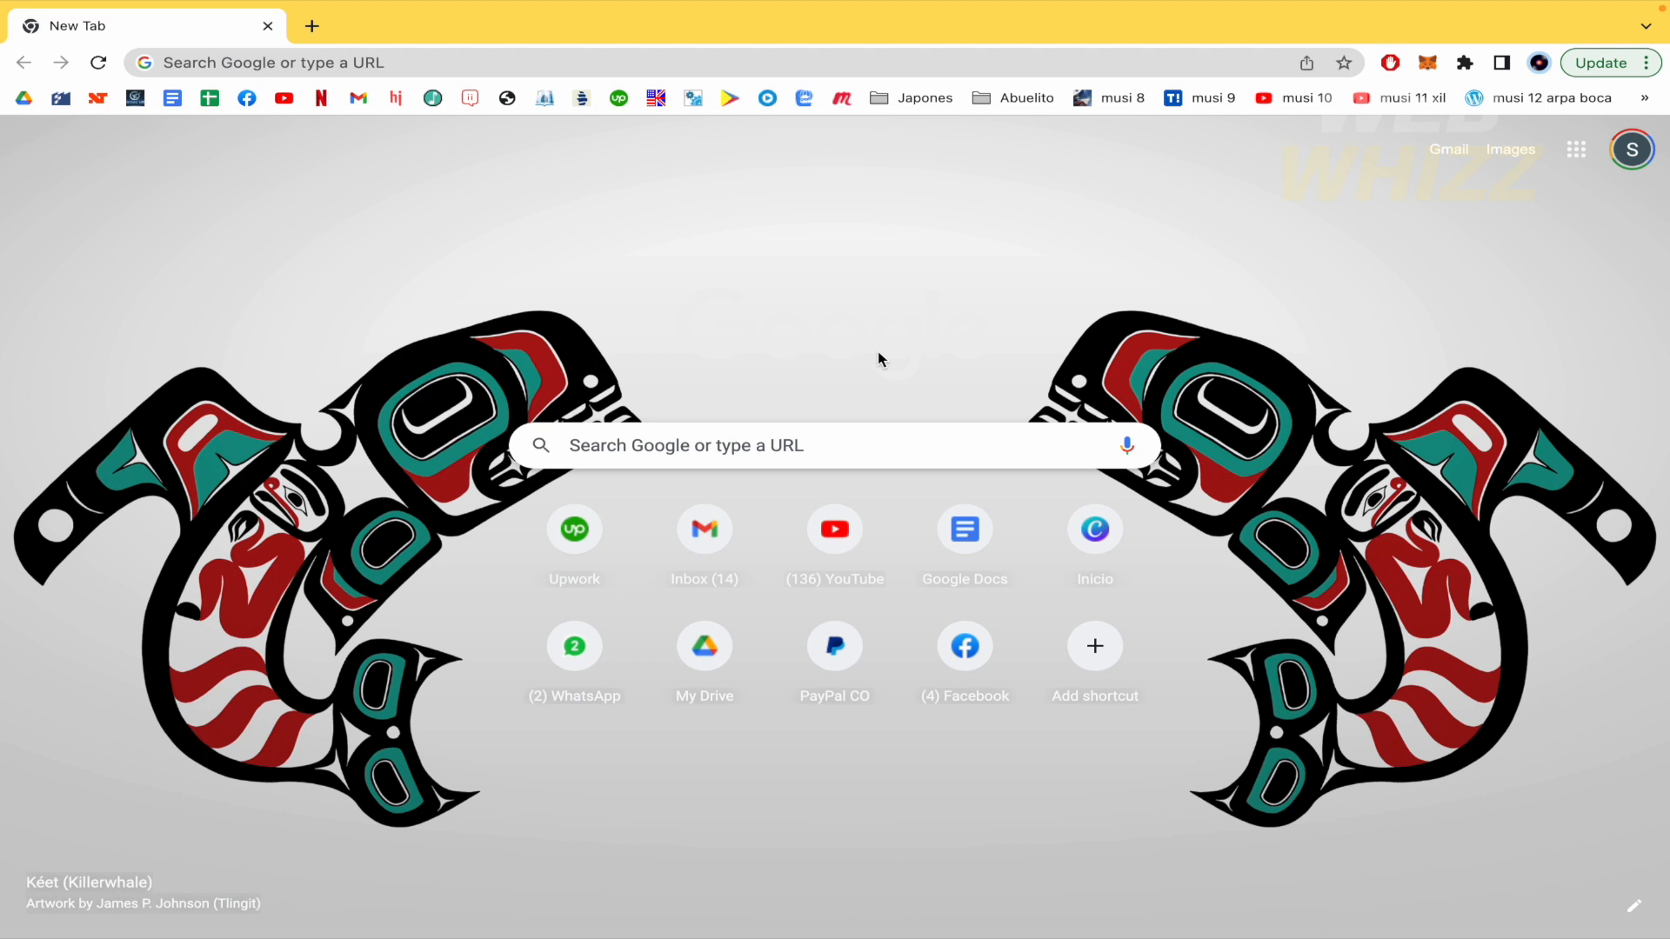
# Rerun the 'fiverr quick view extension' Google search from the address bar suggestions.
pyautogui.click(426, 62)
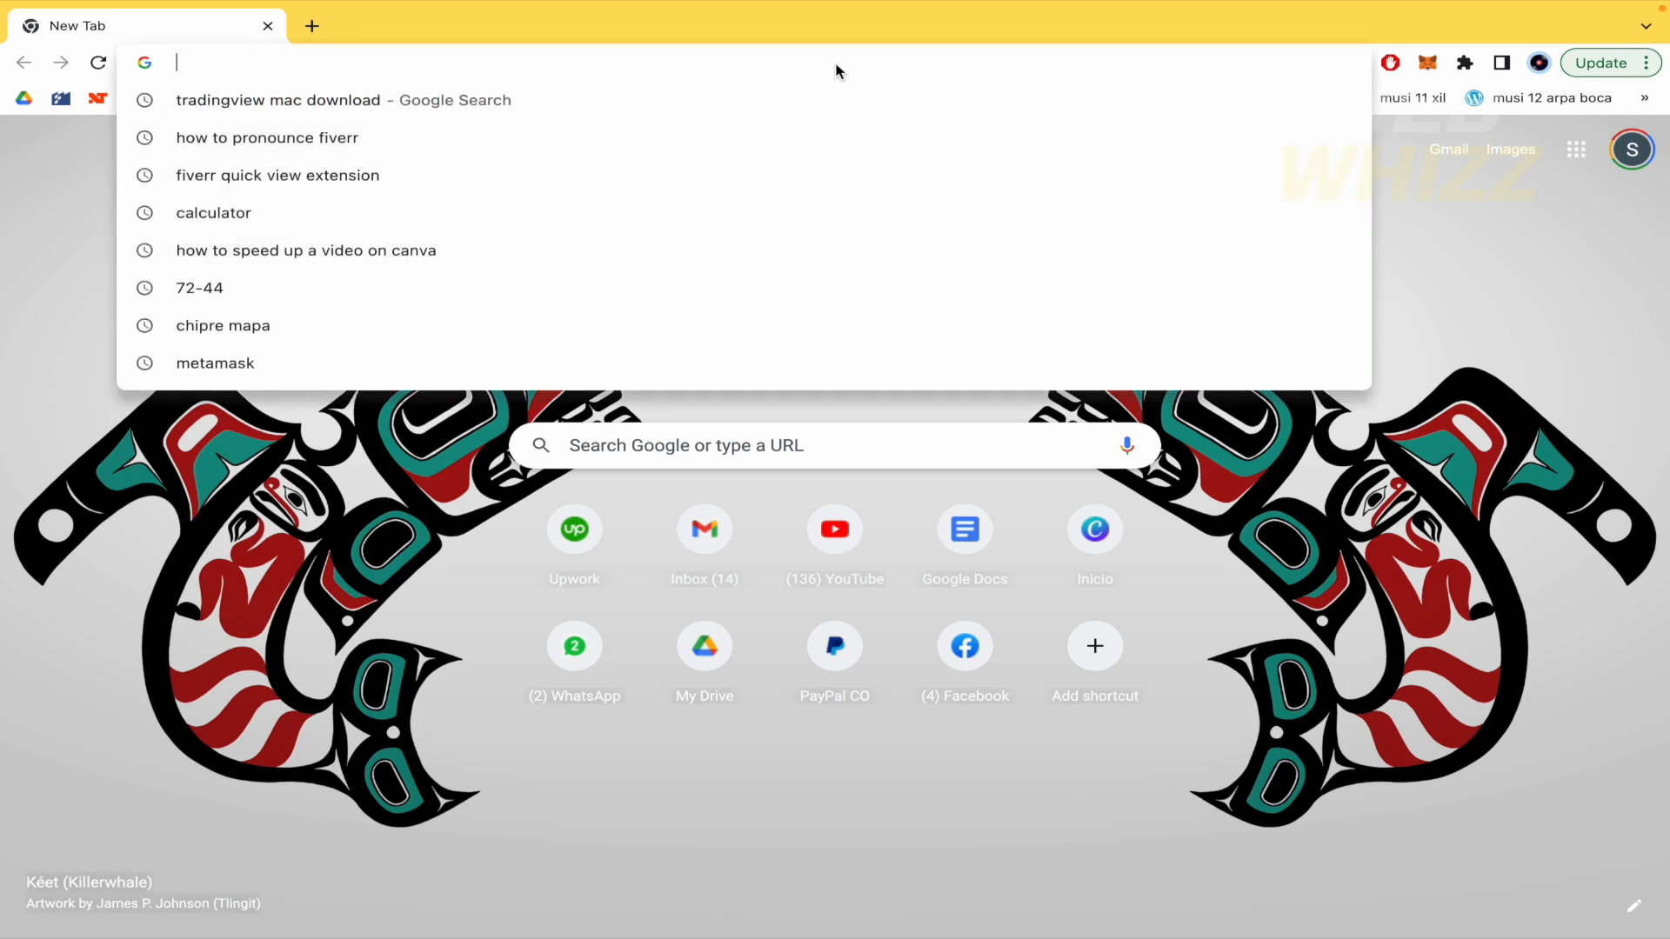
pyautogui.click(277, 175)
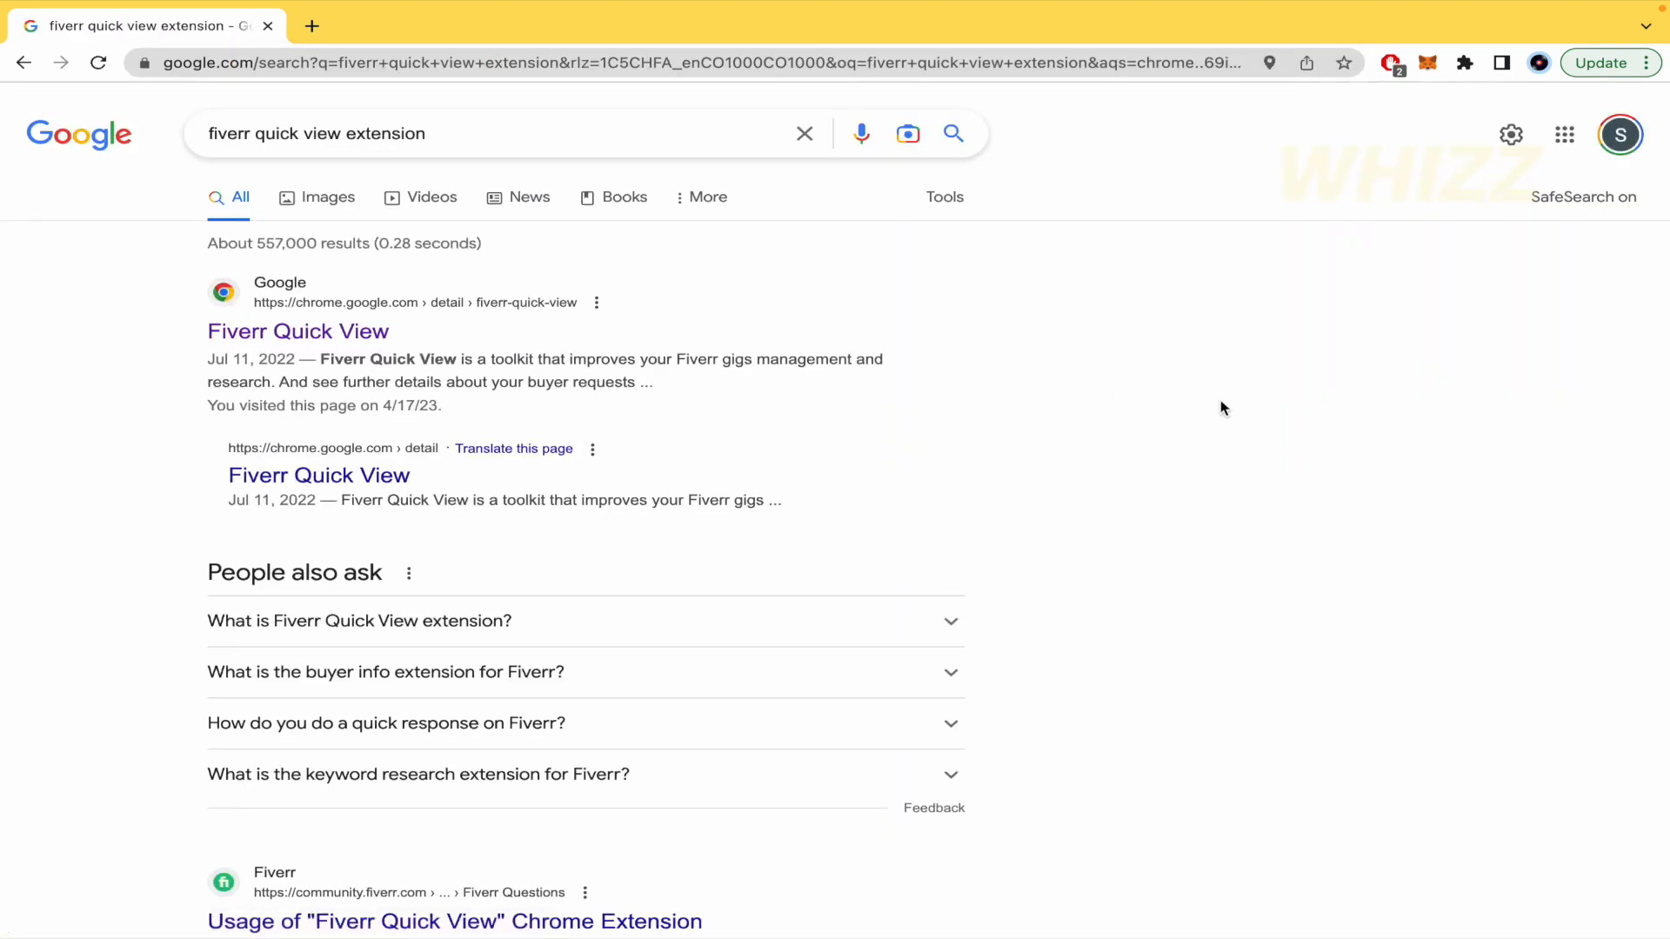
pyautogui.moveTo(342, 621)
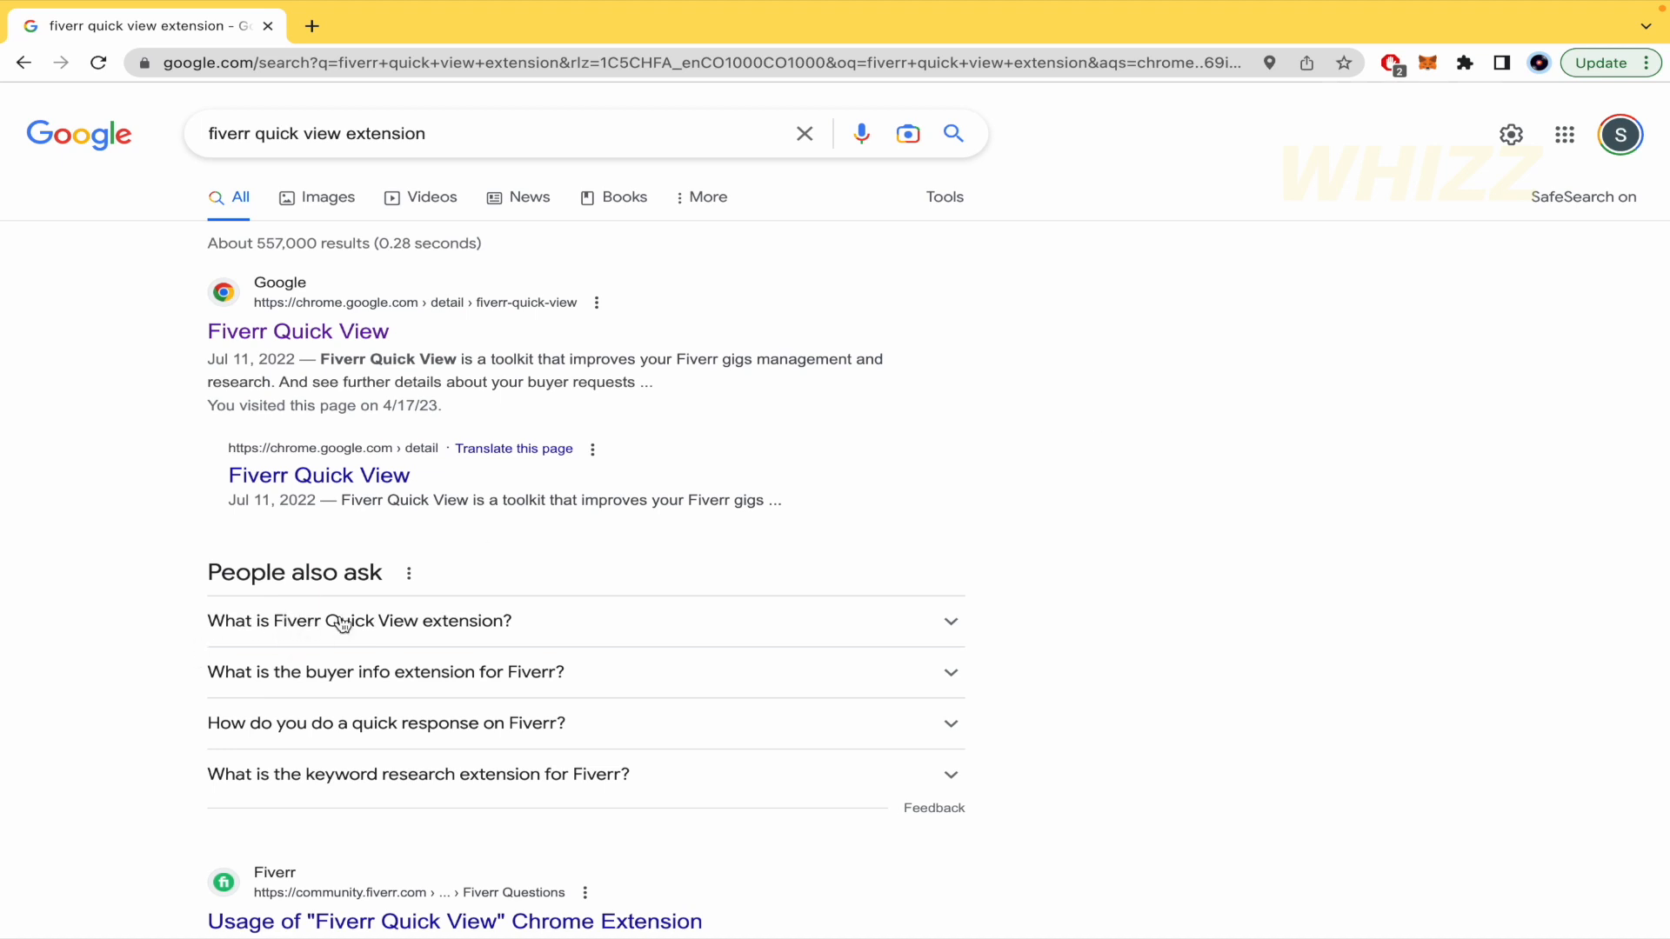
# Expand the 'What is Fiverr Quick View extension?' answer under People also ask.
pyautogui.click(360, 621)
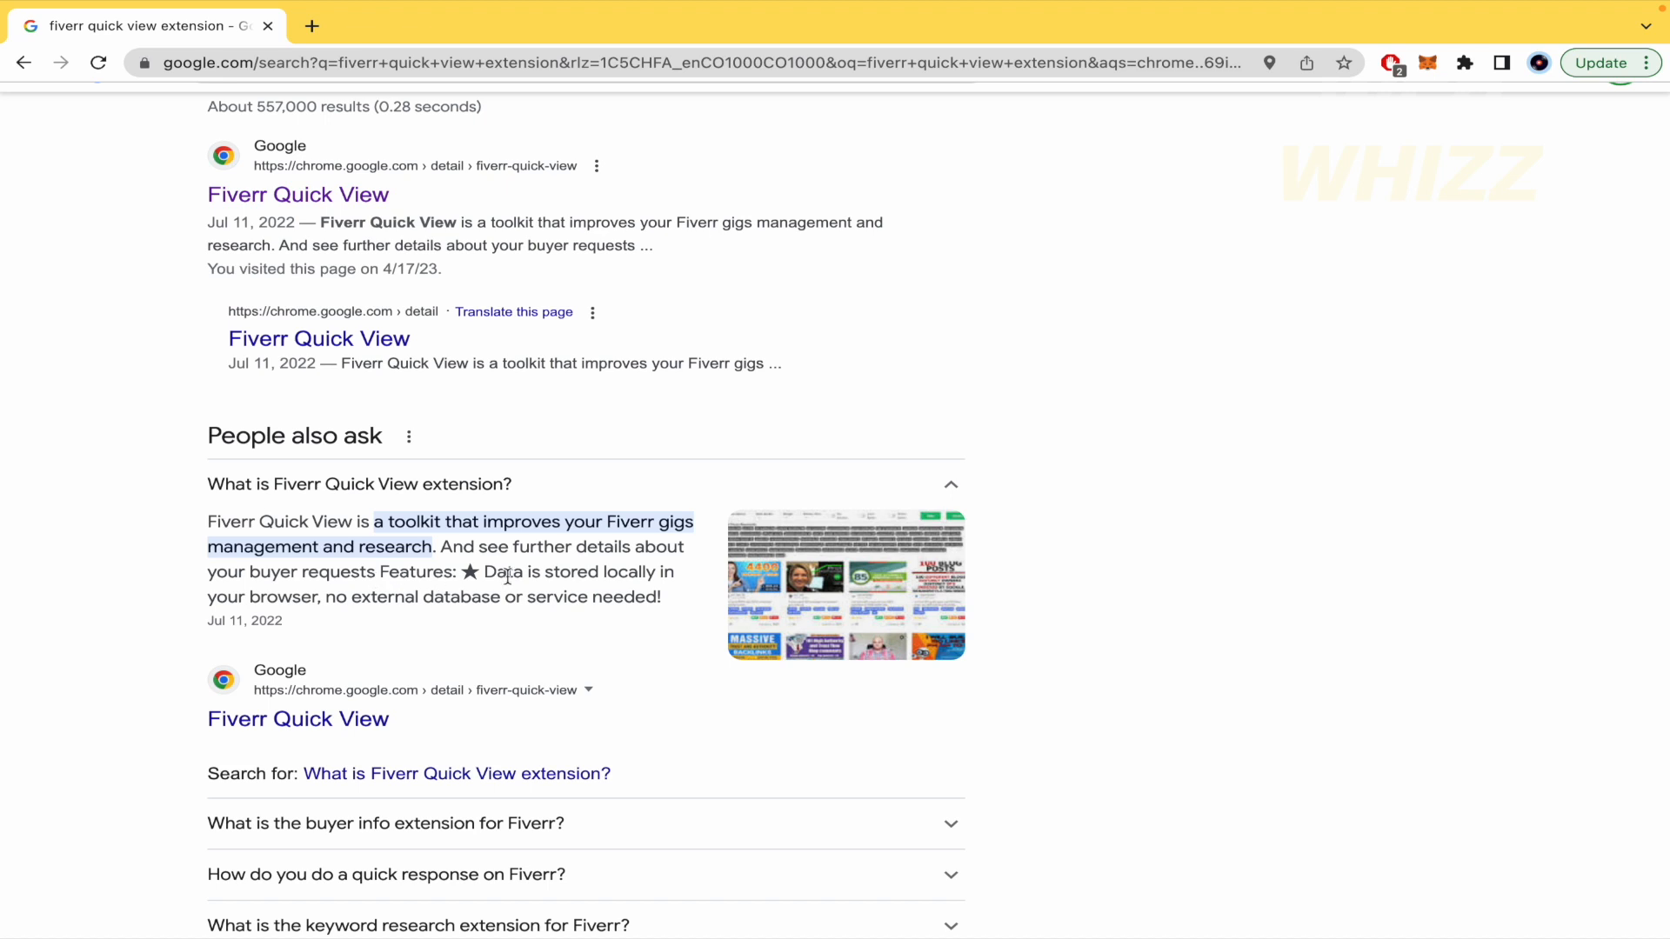
pyautogui.moveTo(546, 578)
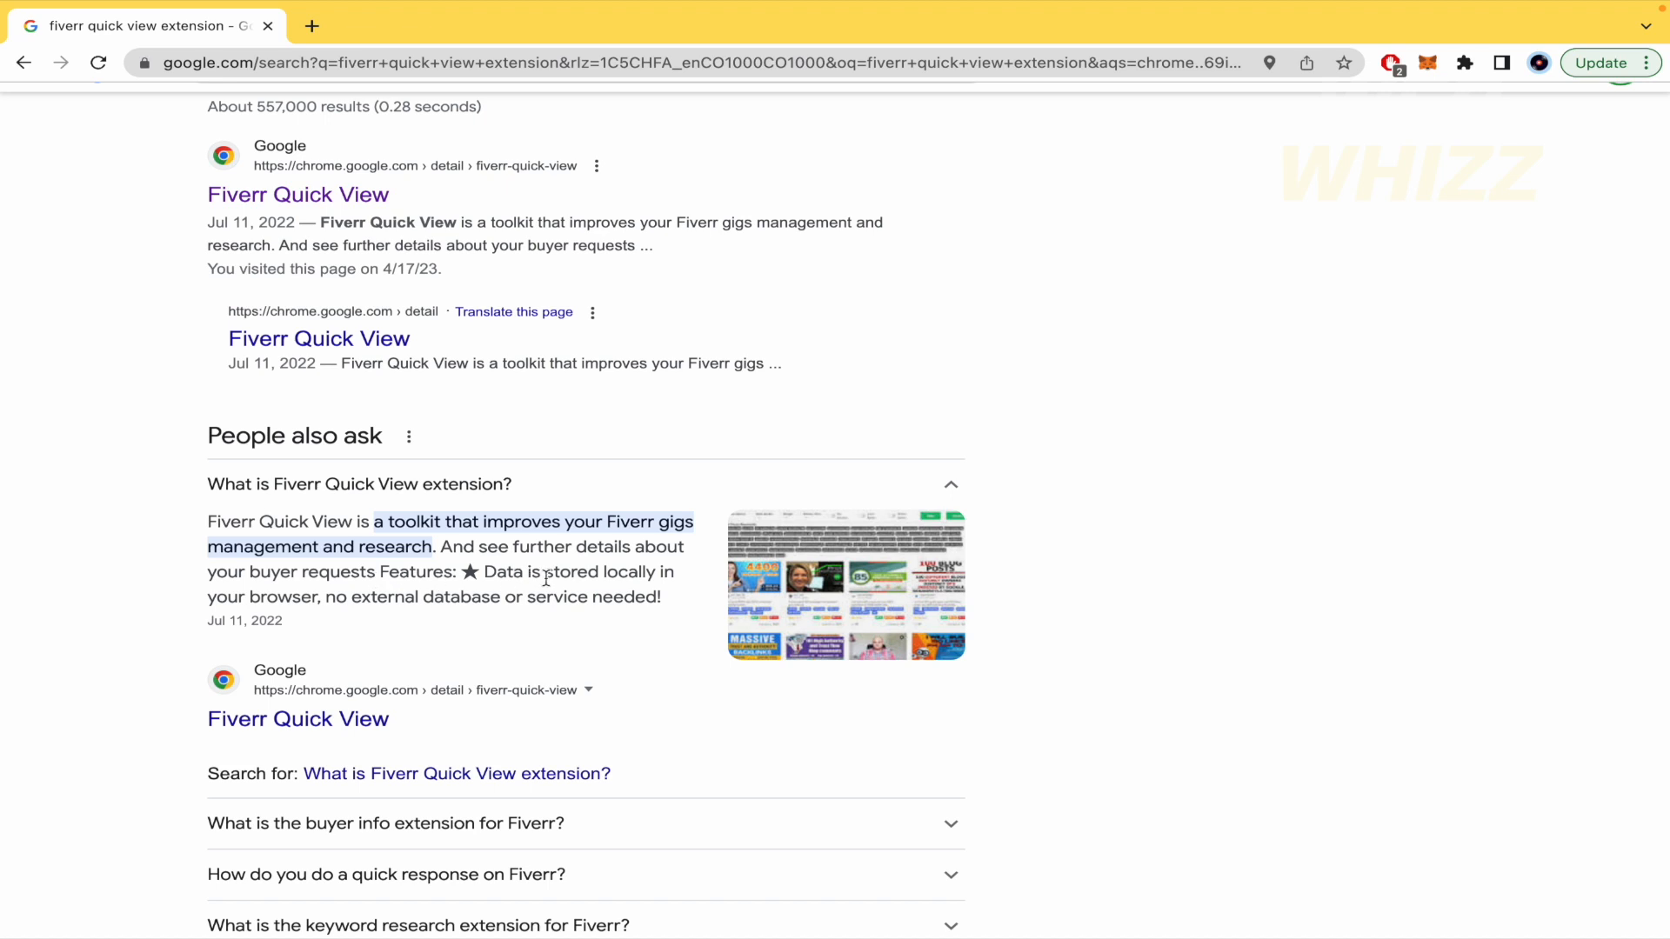
pyautogui.moveTo(312, 617)
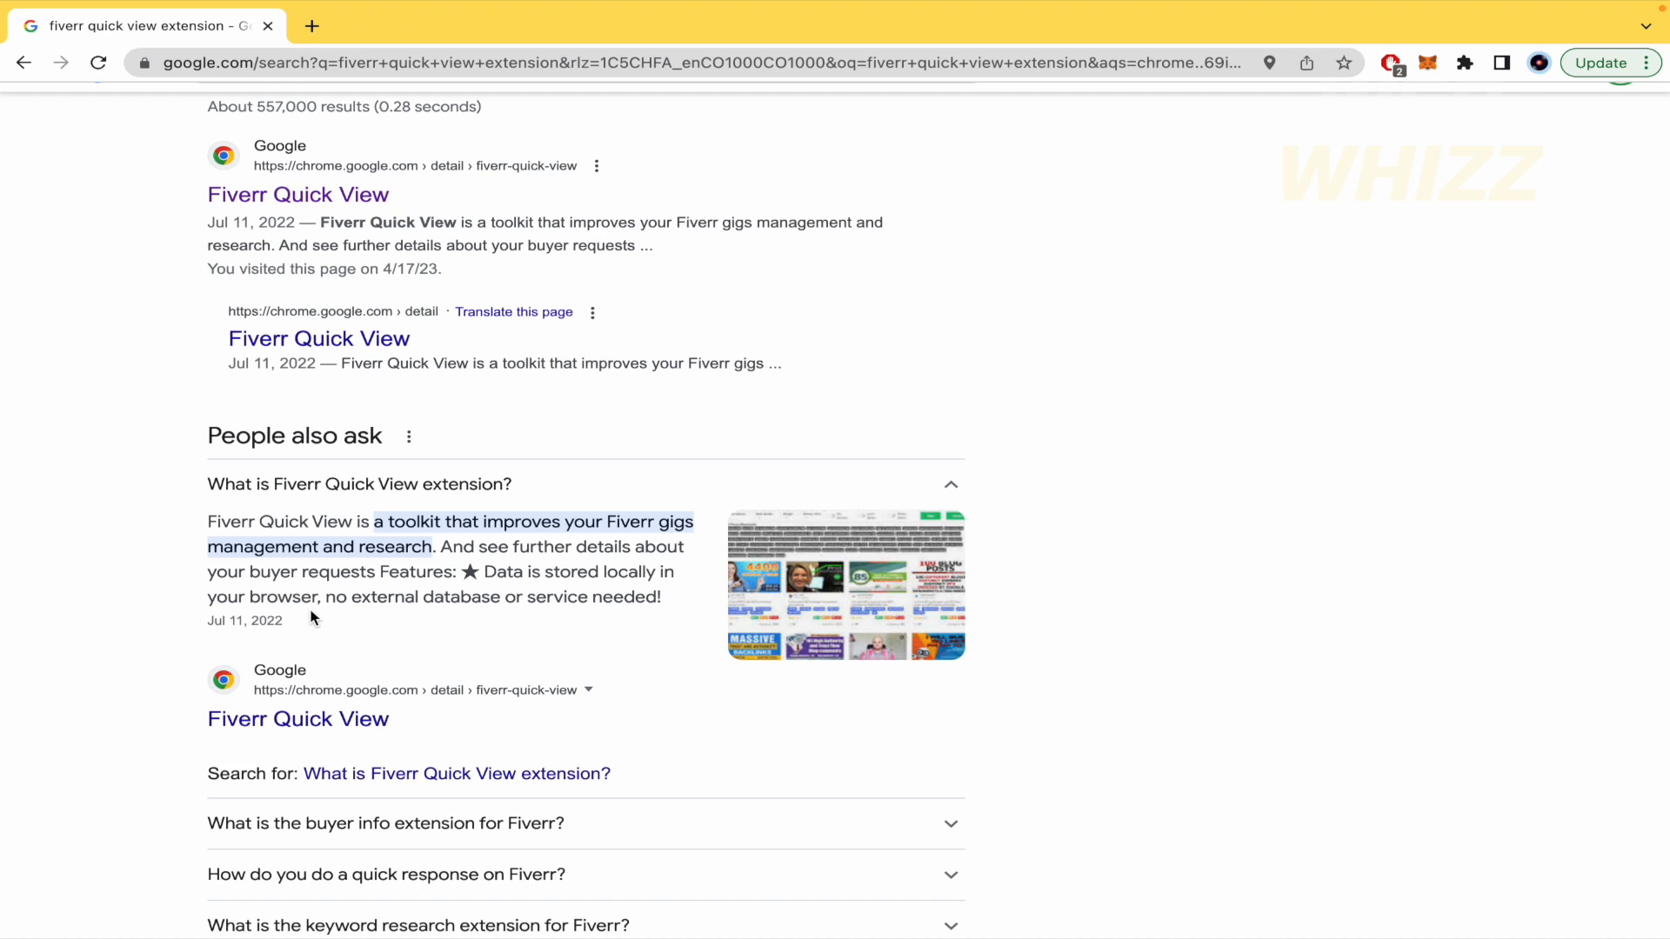
pyautogui.scroll(3)
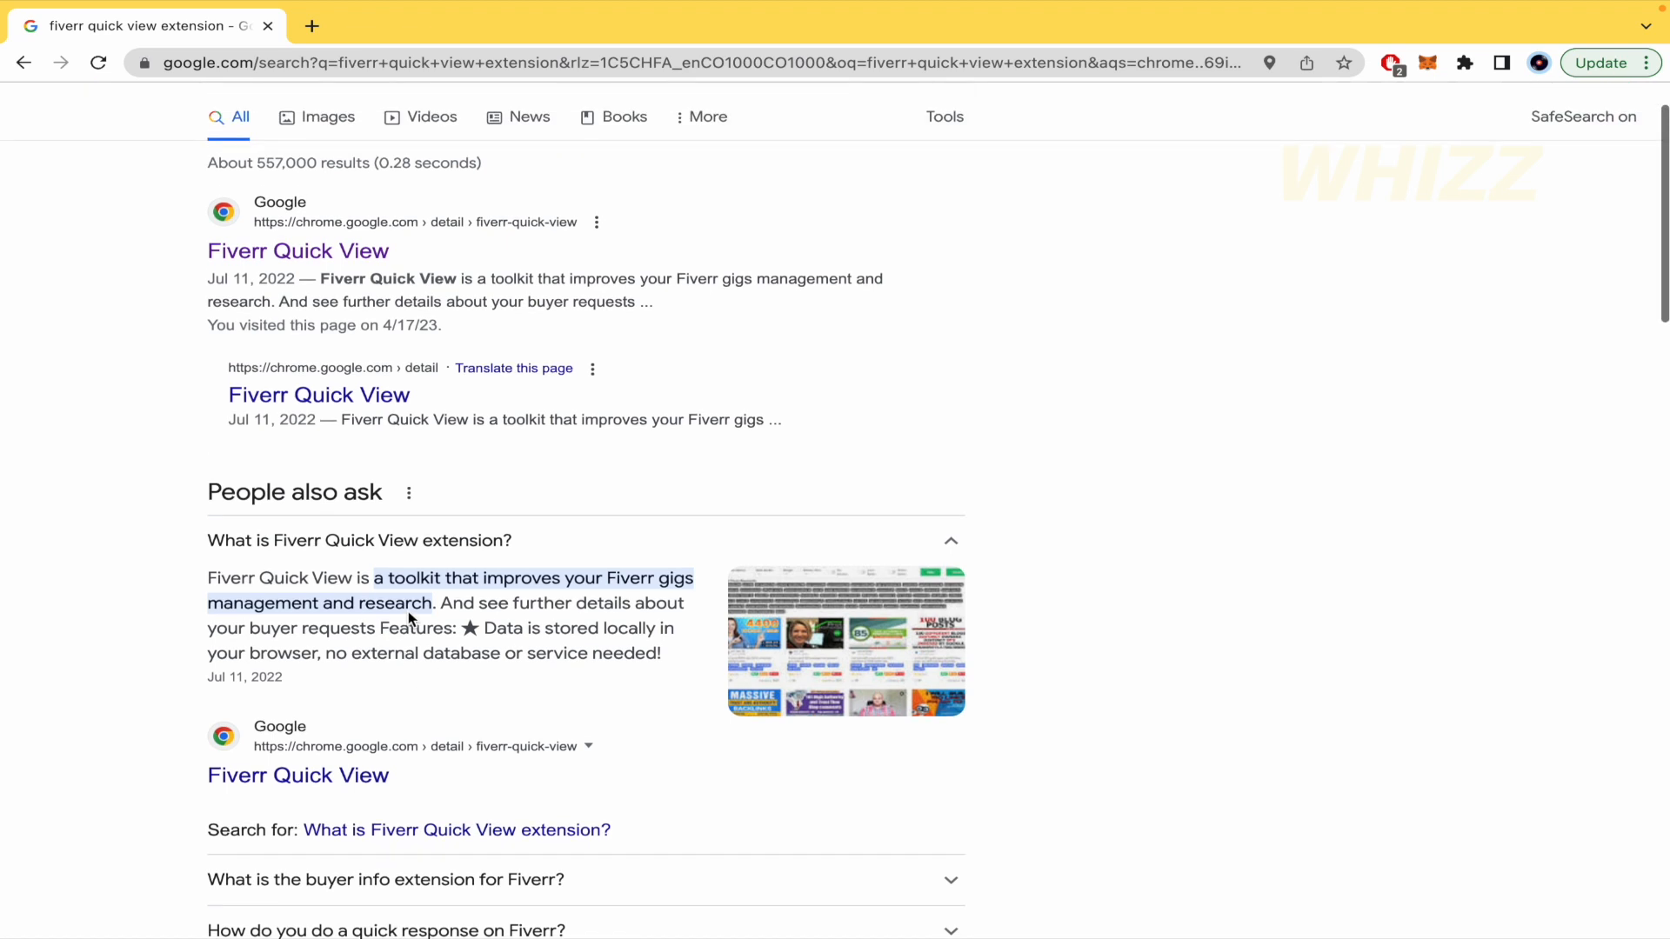
pyautogui.scroll(3)
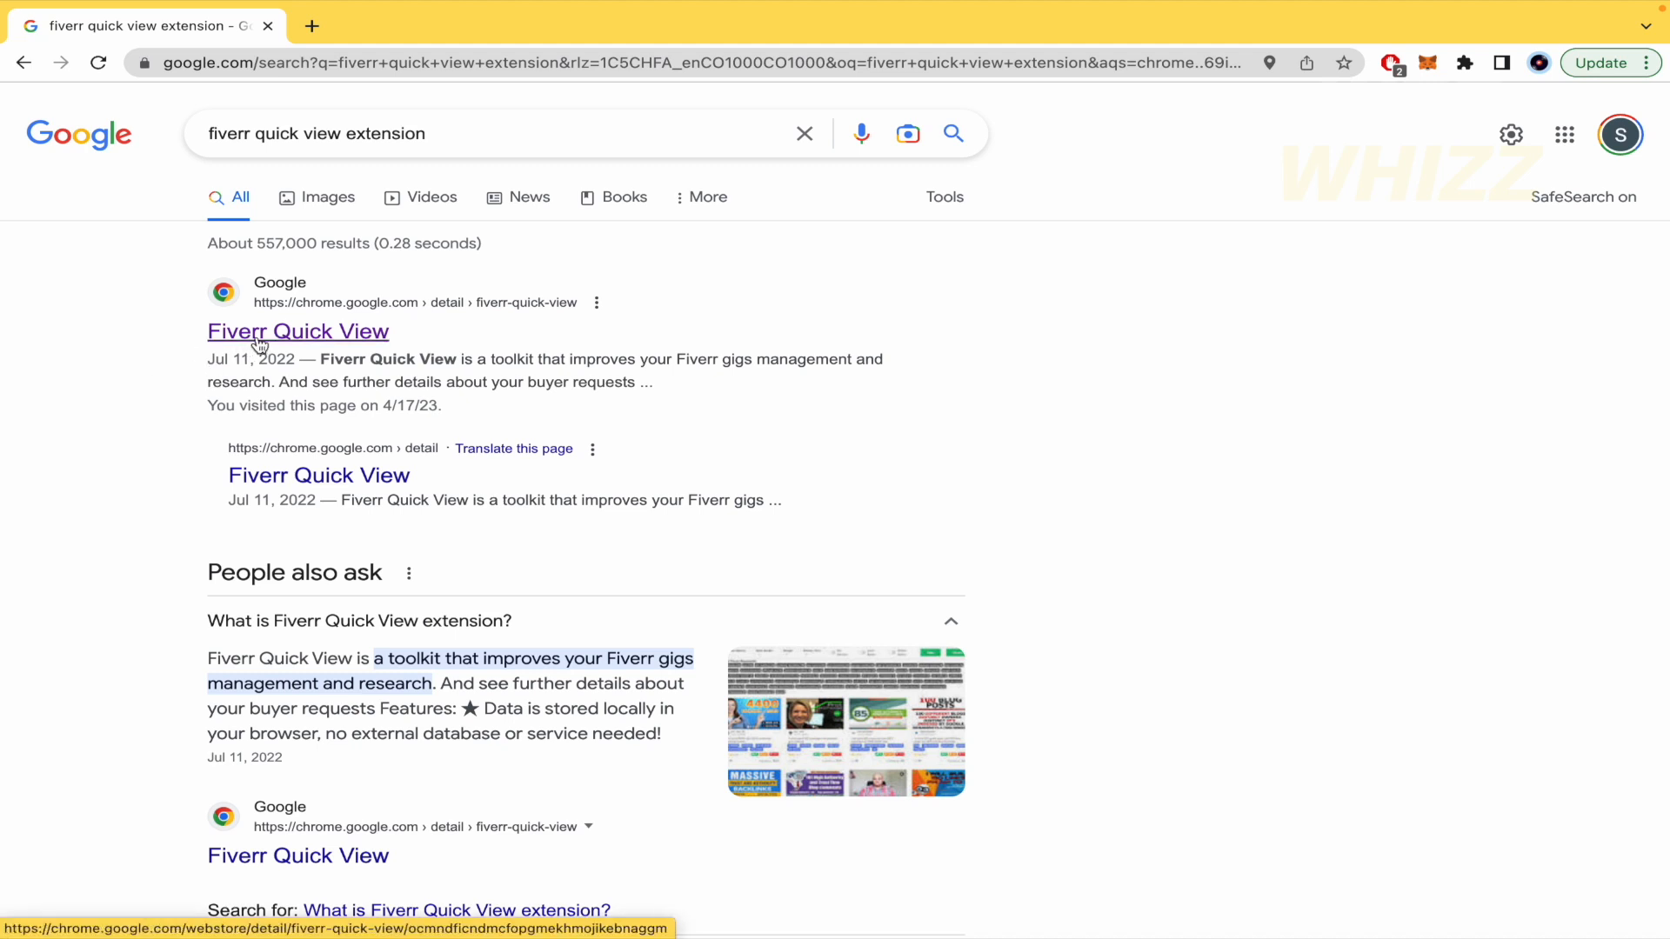
# Open the Fiverr Quick View Web Store listing and request Add to Chrome.
pyautogui.click(298, 331)
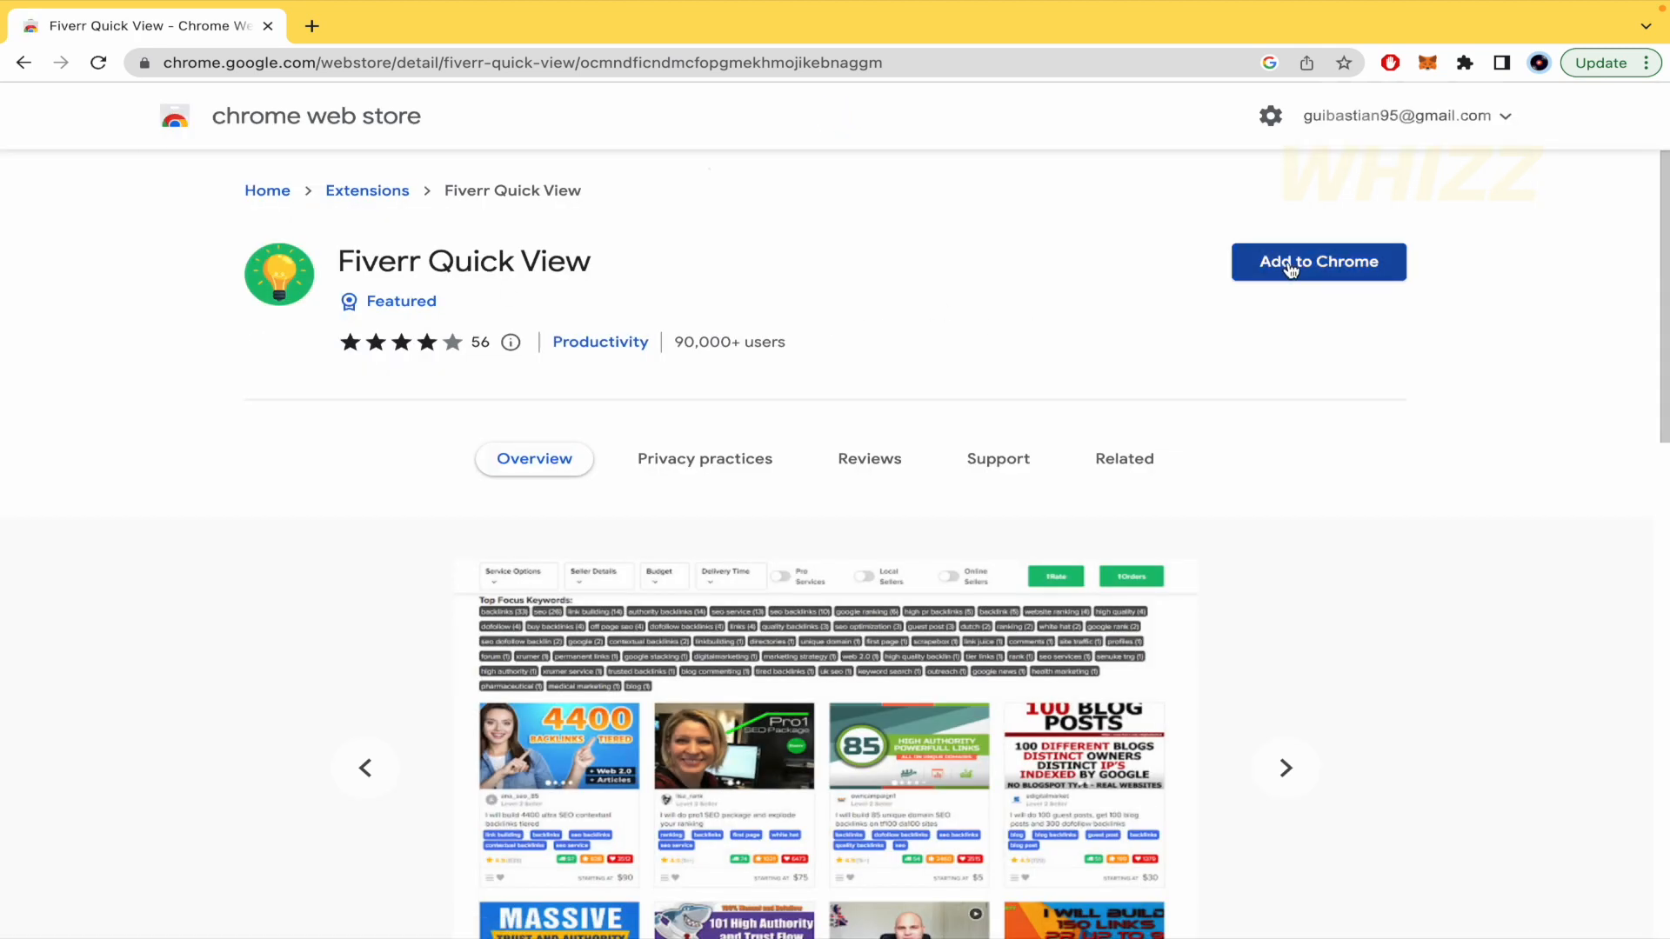
pyautogui.click(1318, 261)
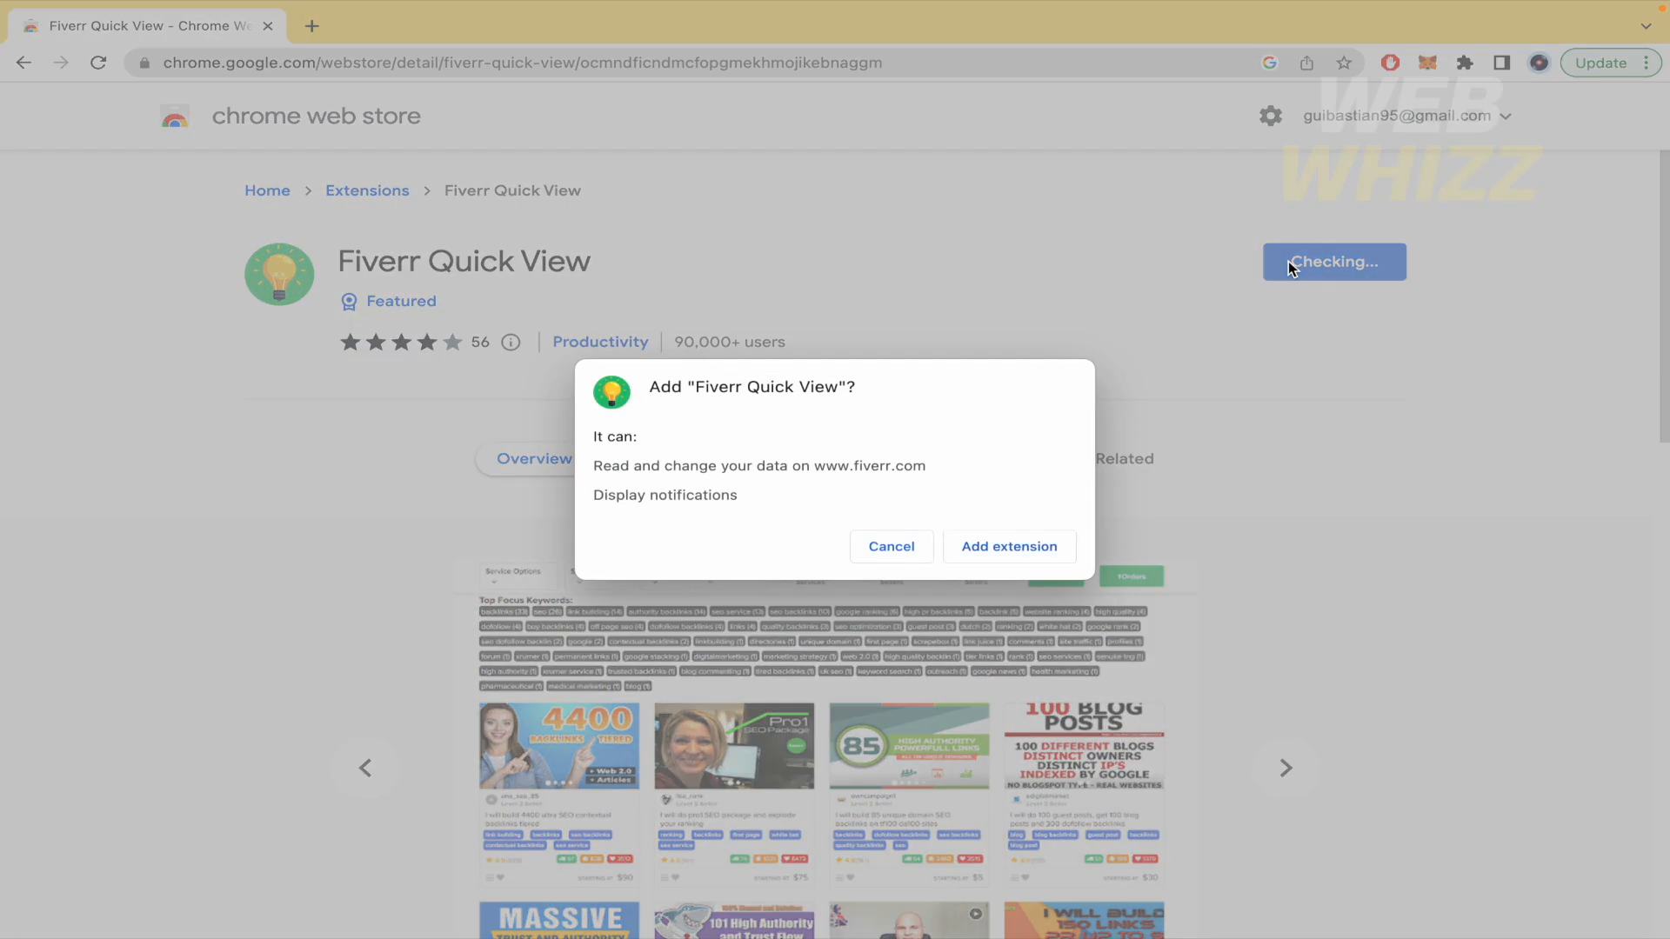
pyautogui.moveTo(718, 490)
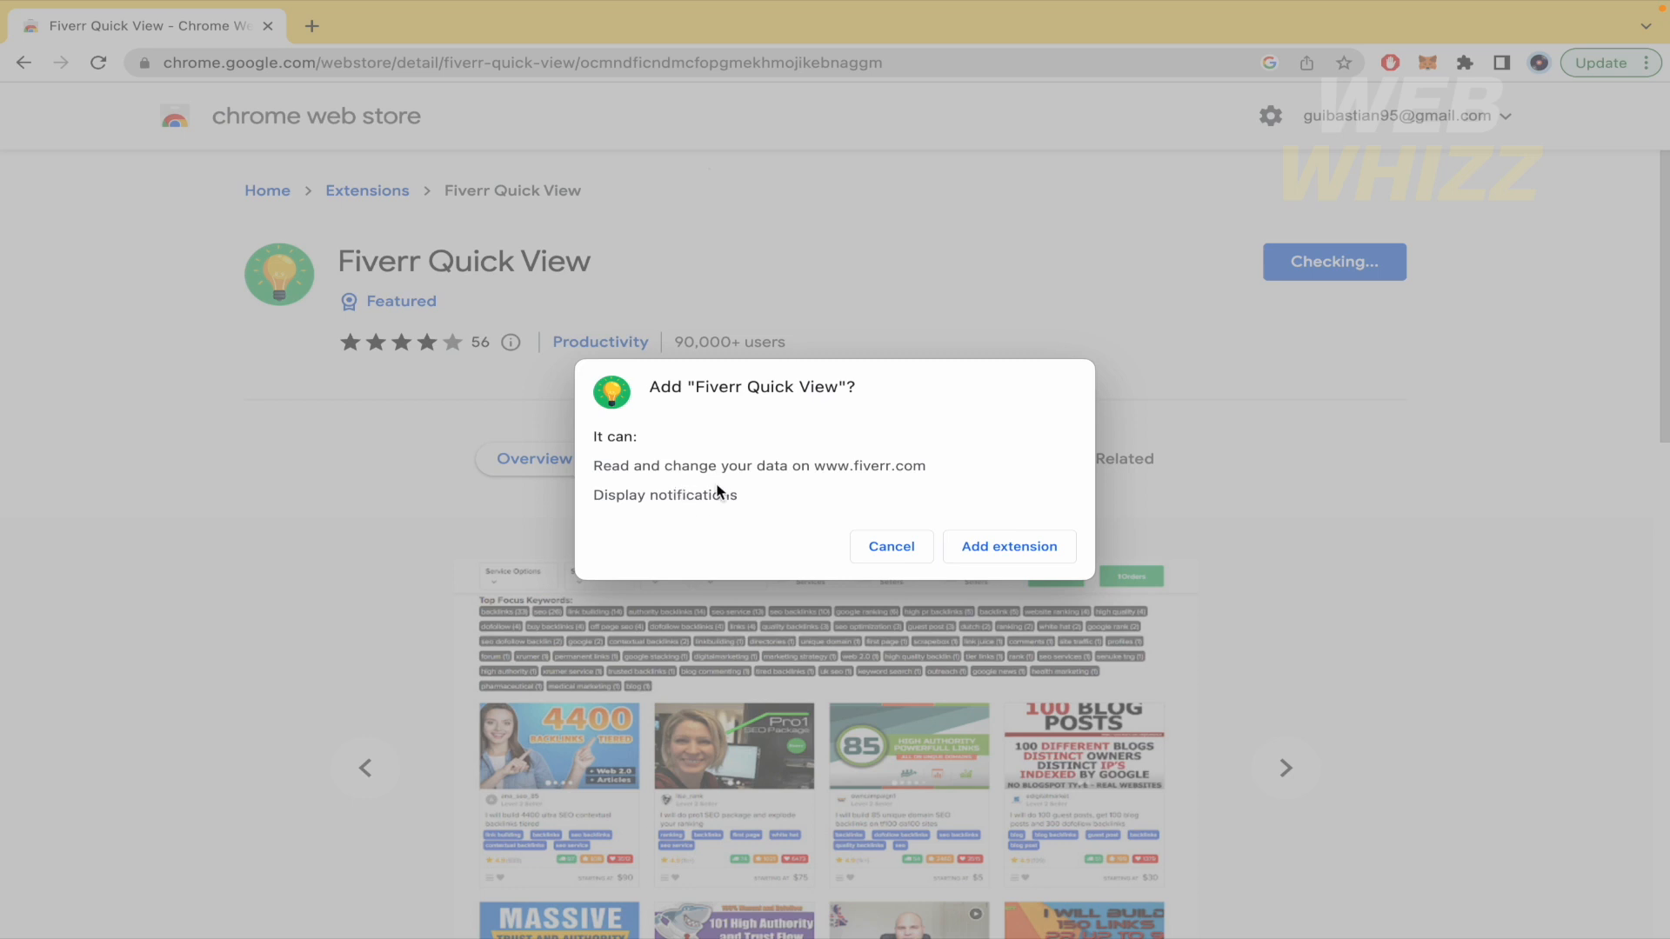
pyautogui.moveTo(855, 475)
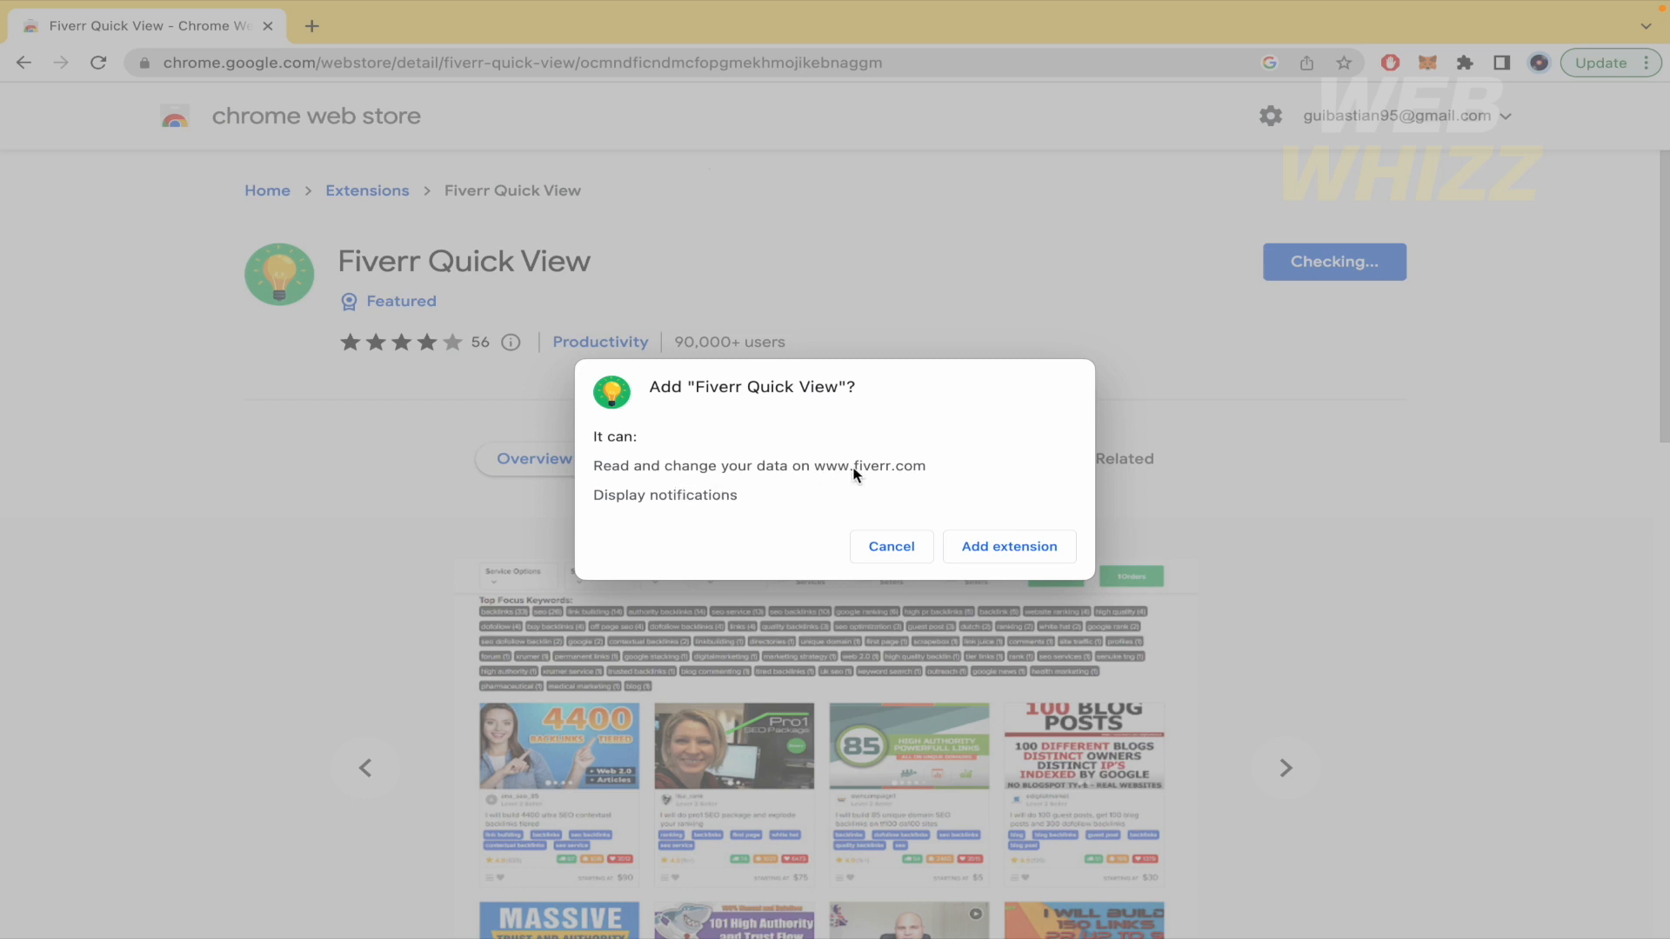
pyautogui.moveTo(675, 522)
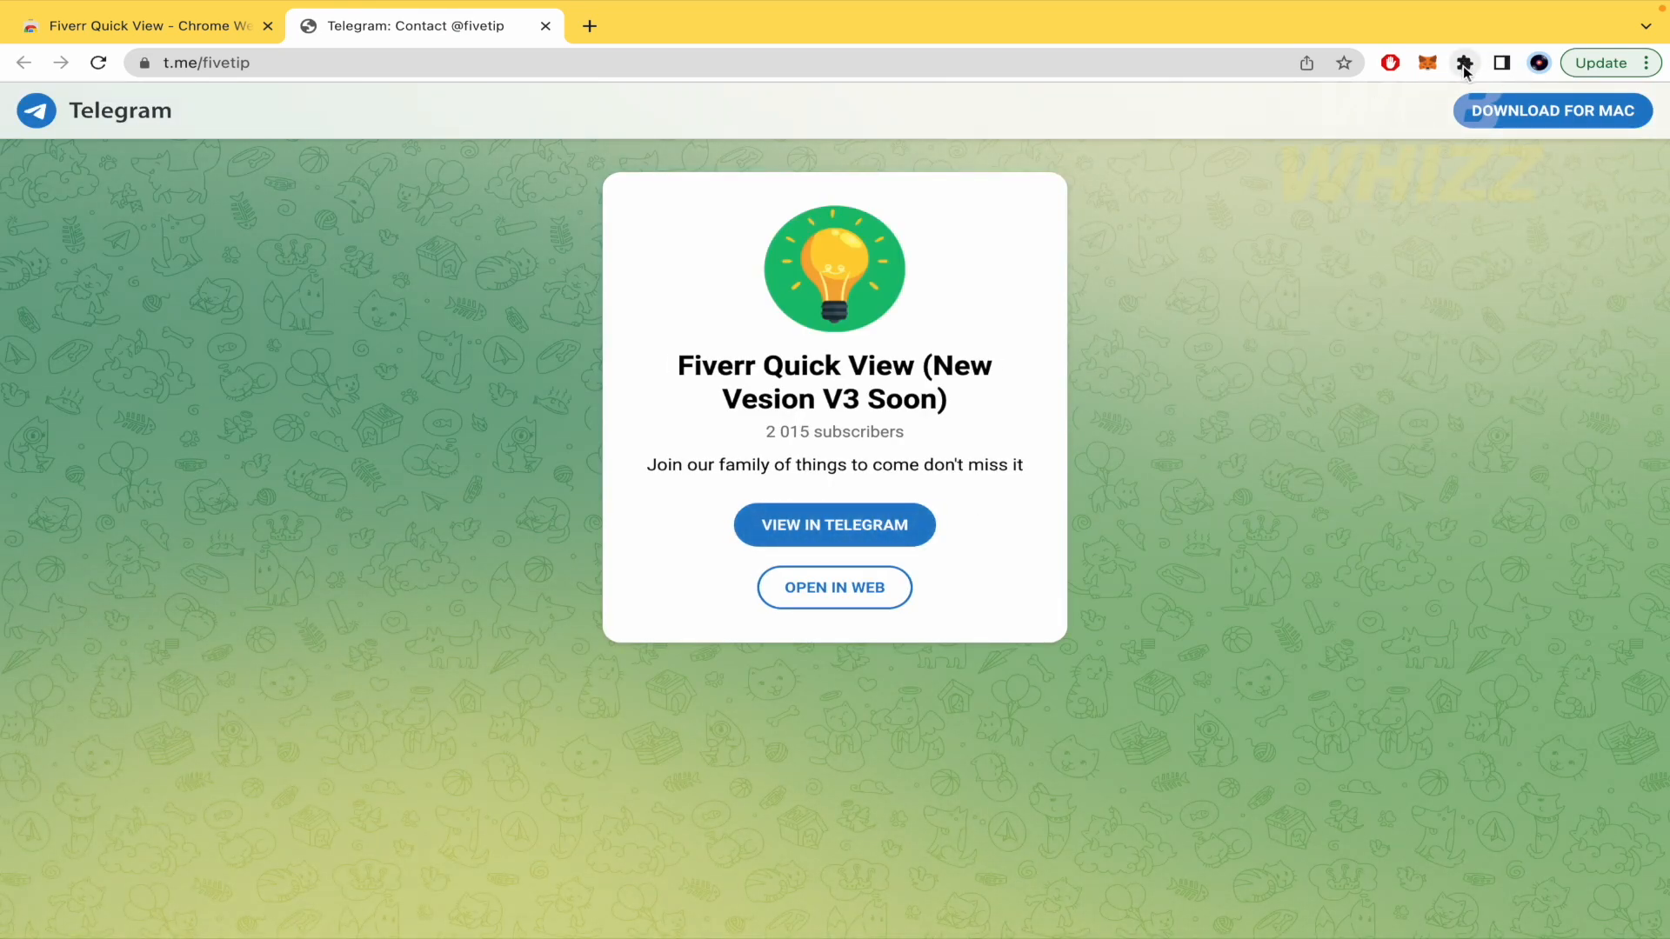
pyautogui.moveTo(1465, 63)
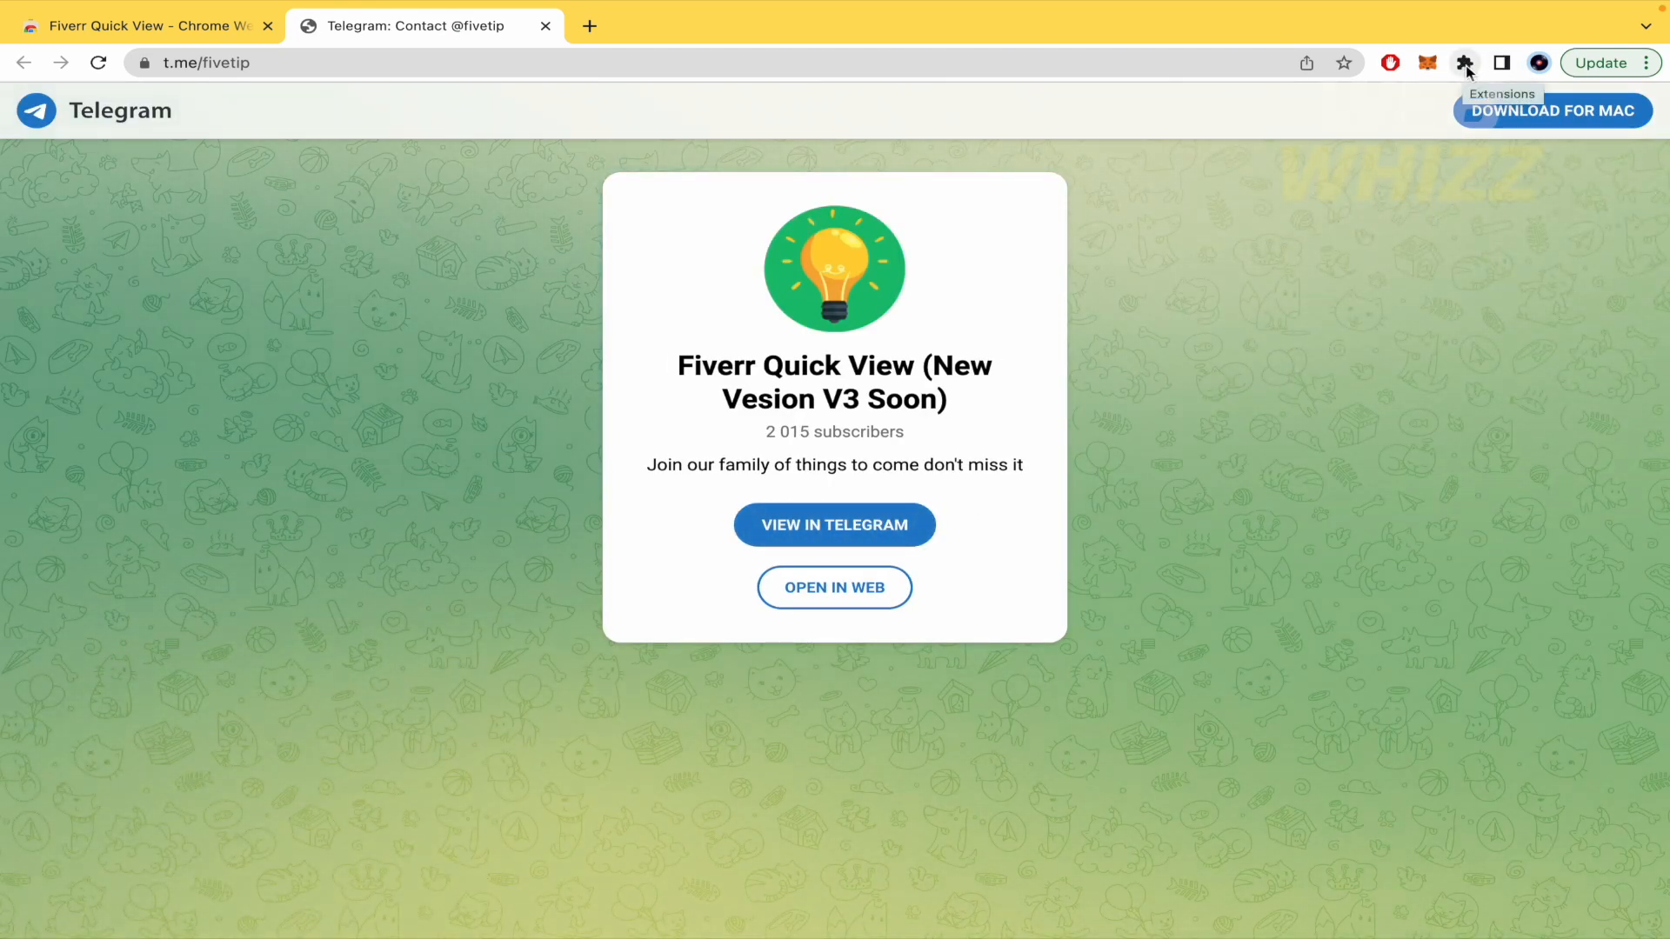
# Open the Extensions menu to find the newly installed Fiverr Quick View.
pyautogui.click(1465, 63)
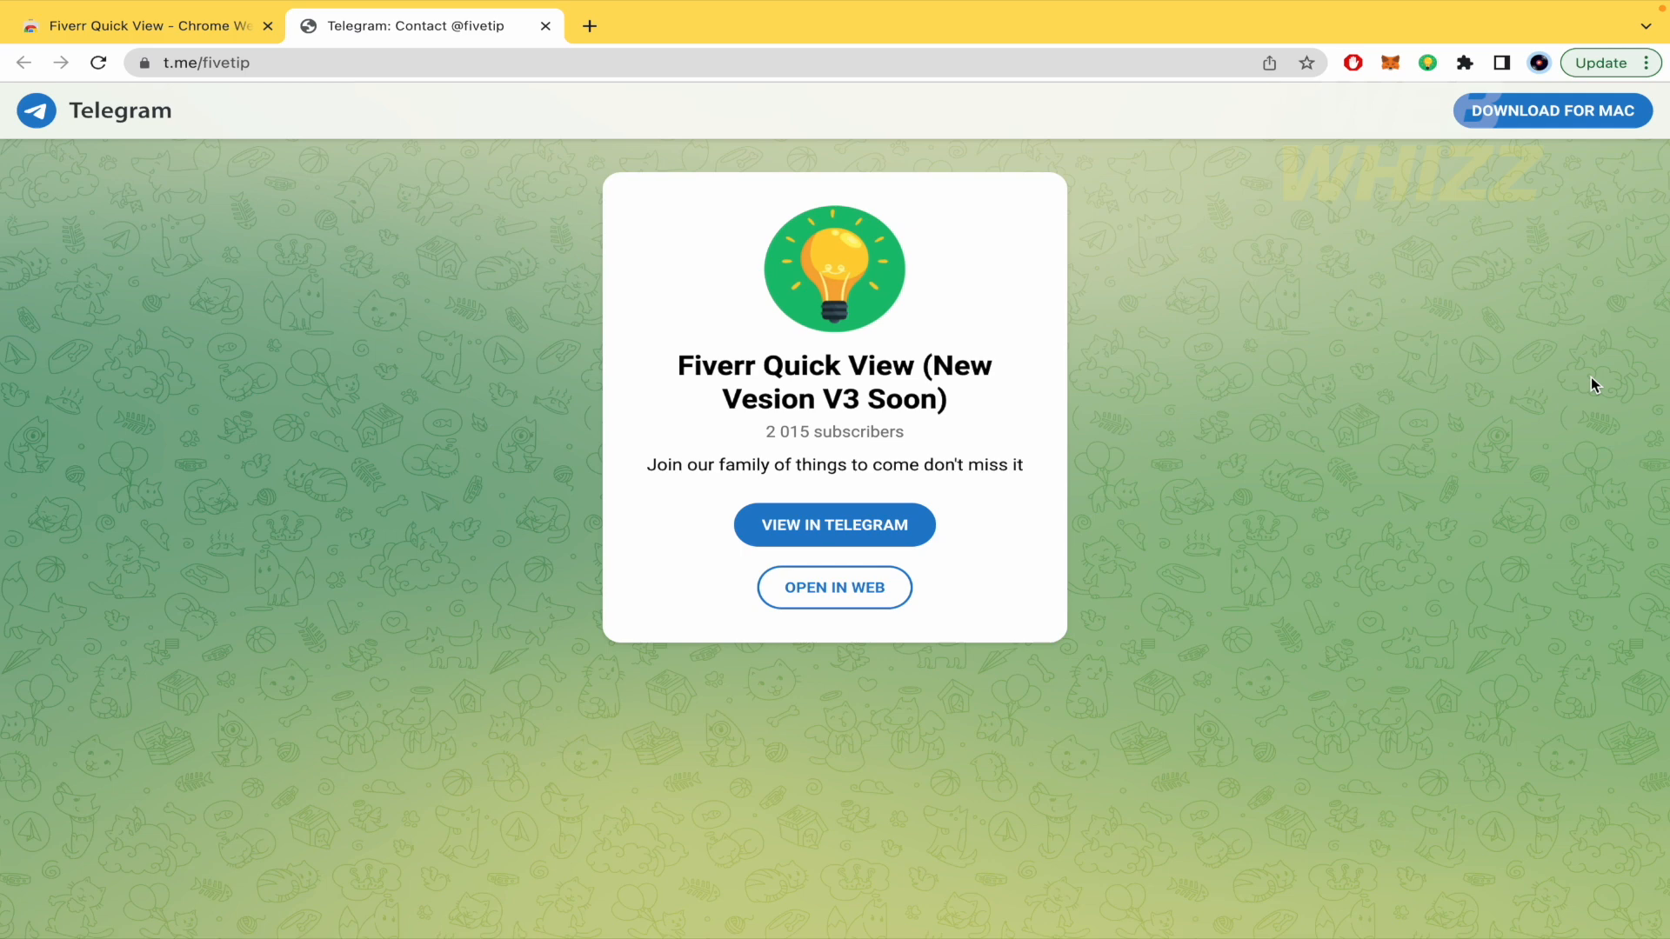
pyautogui.moveTo(1427, 61)
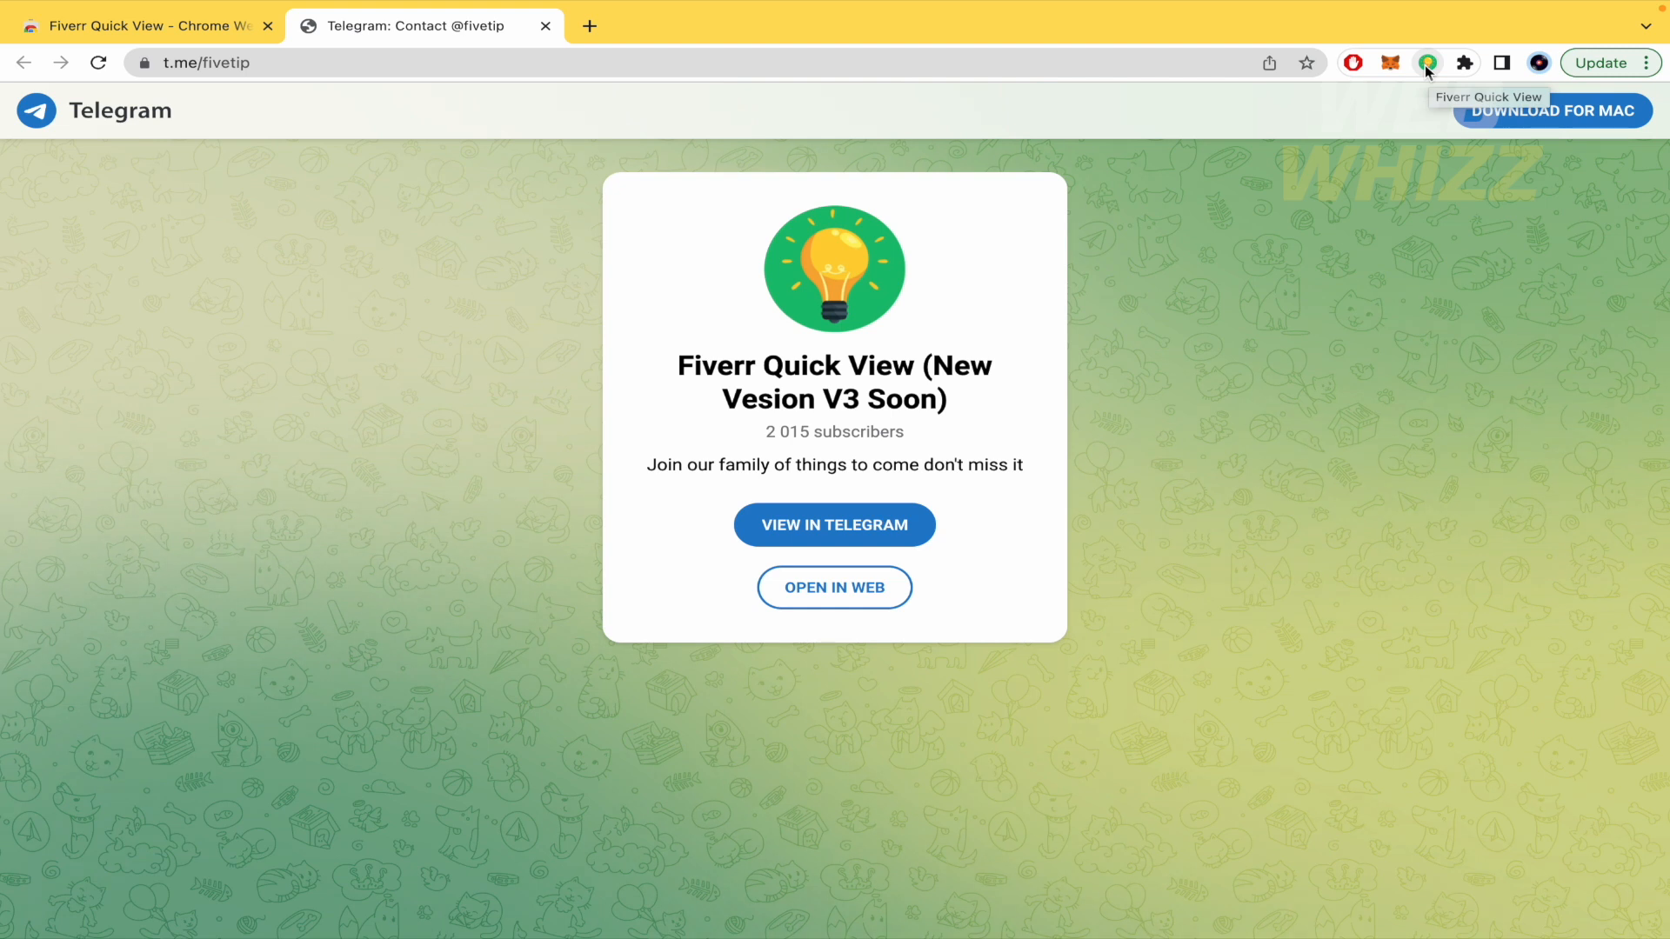
pyautogui.moveTo(510, 357)
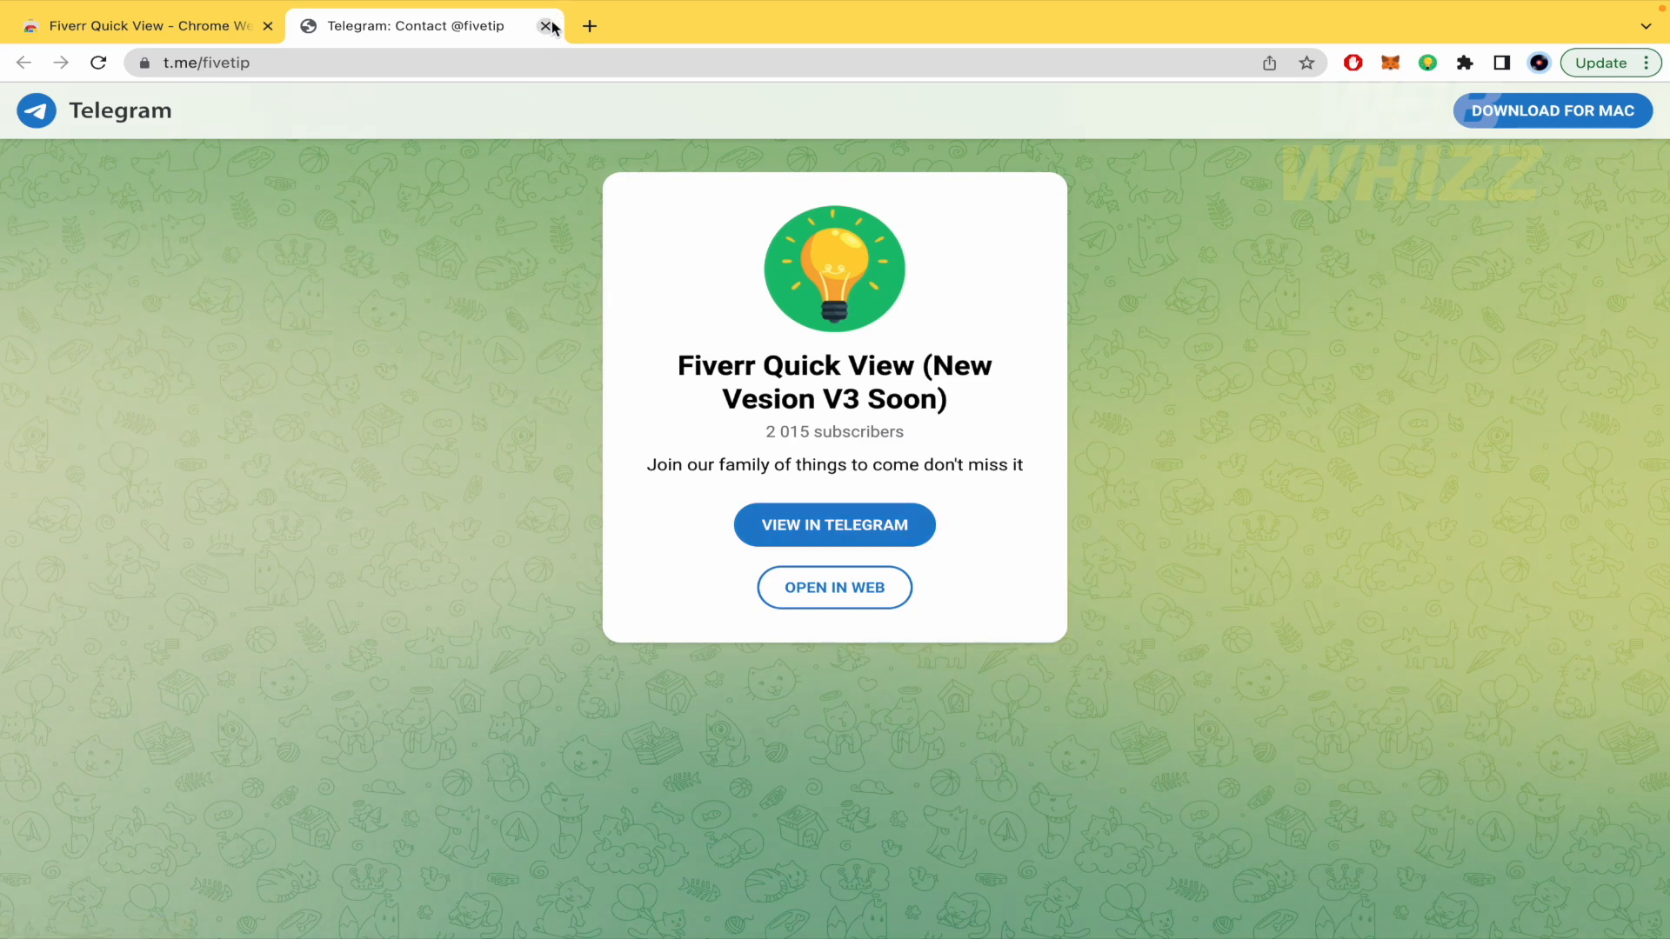
# Close the Telegram tab and open the Fiverr Quick View popup listing its features.
pyautogui.click(544, 25)
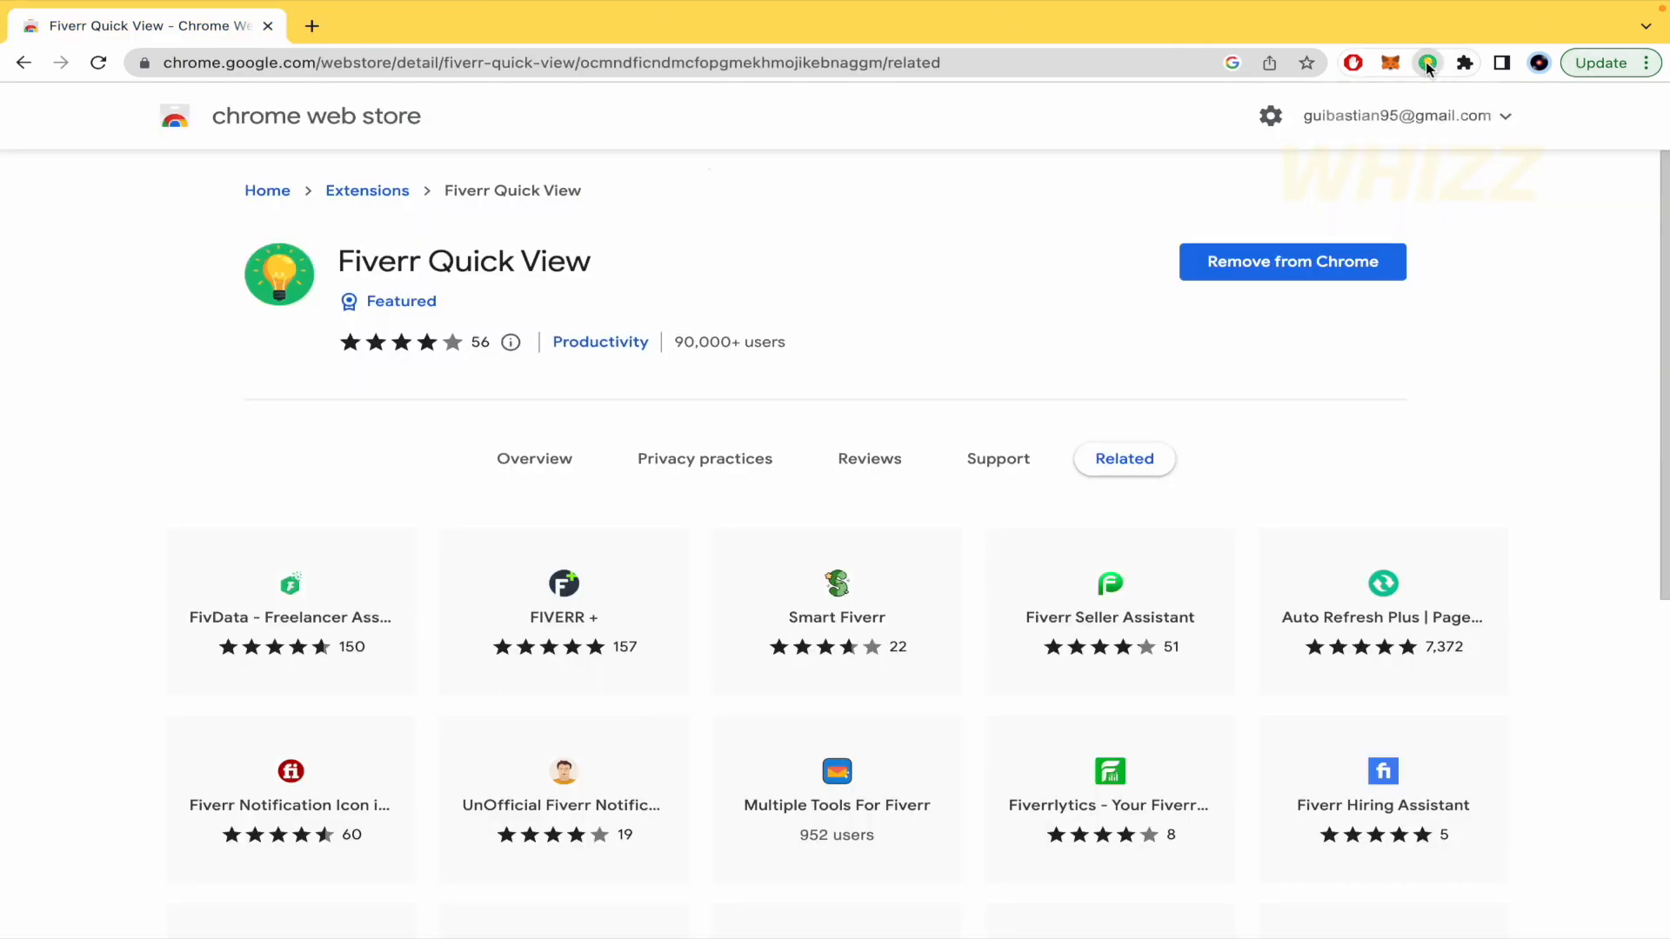
pyautogui.click(1427, 62)
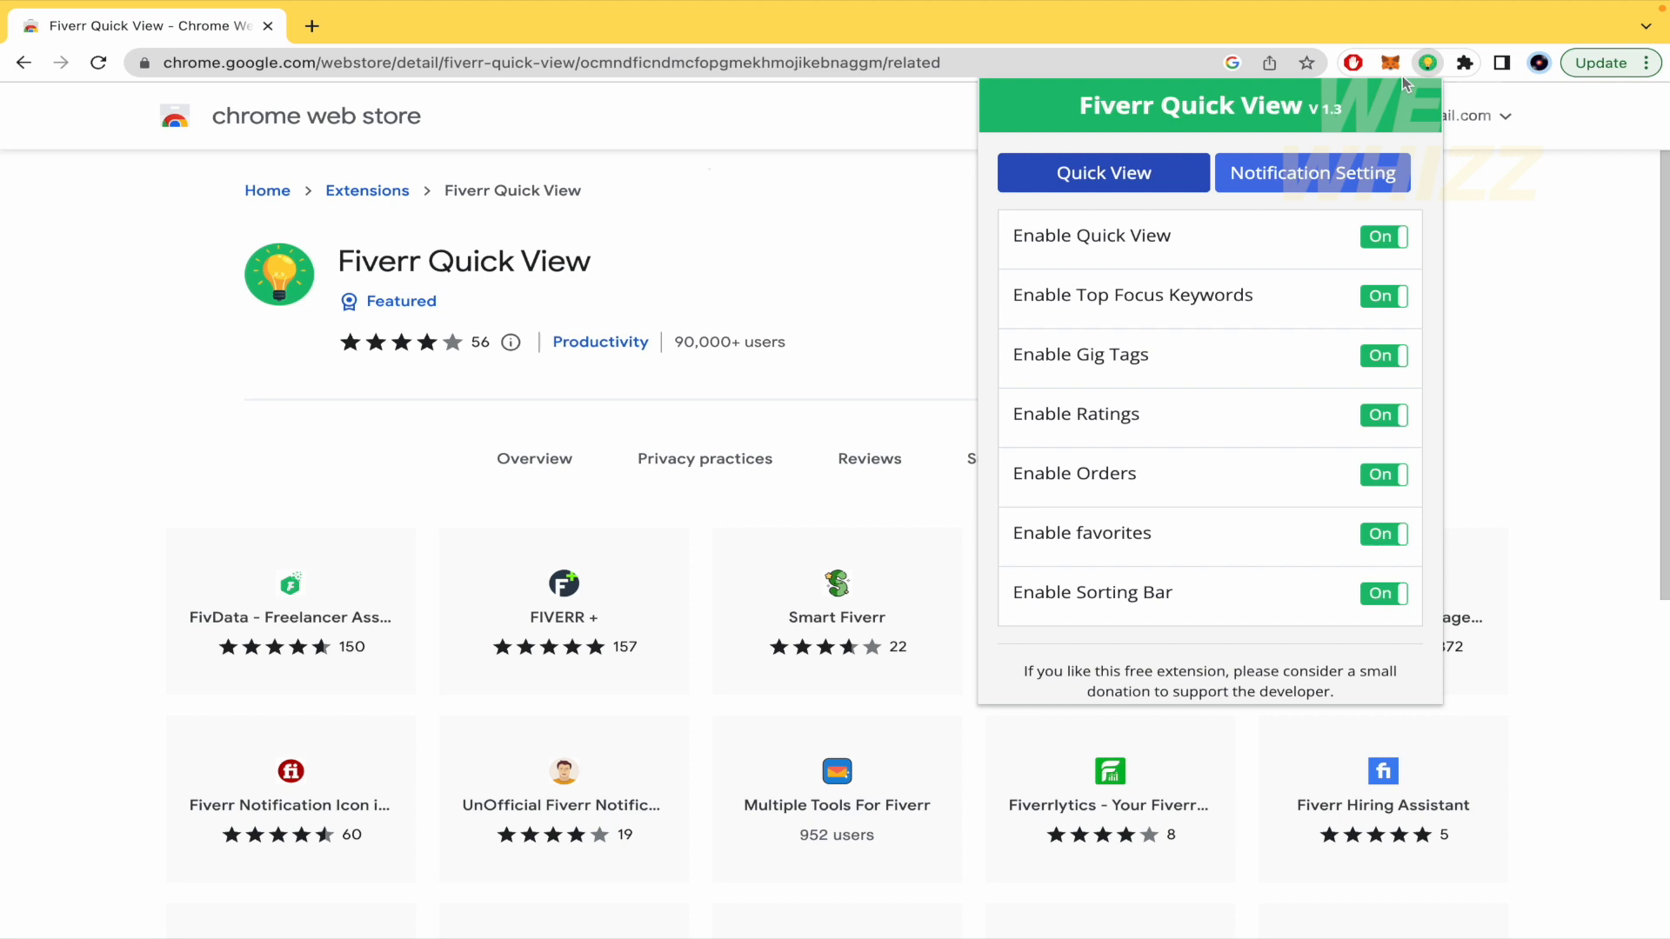
pyautogui.scroll(-3)
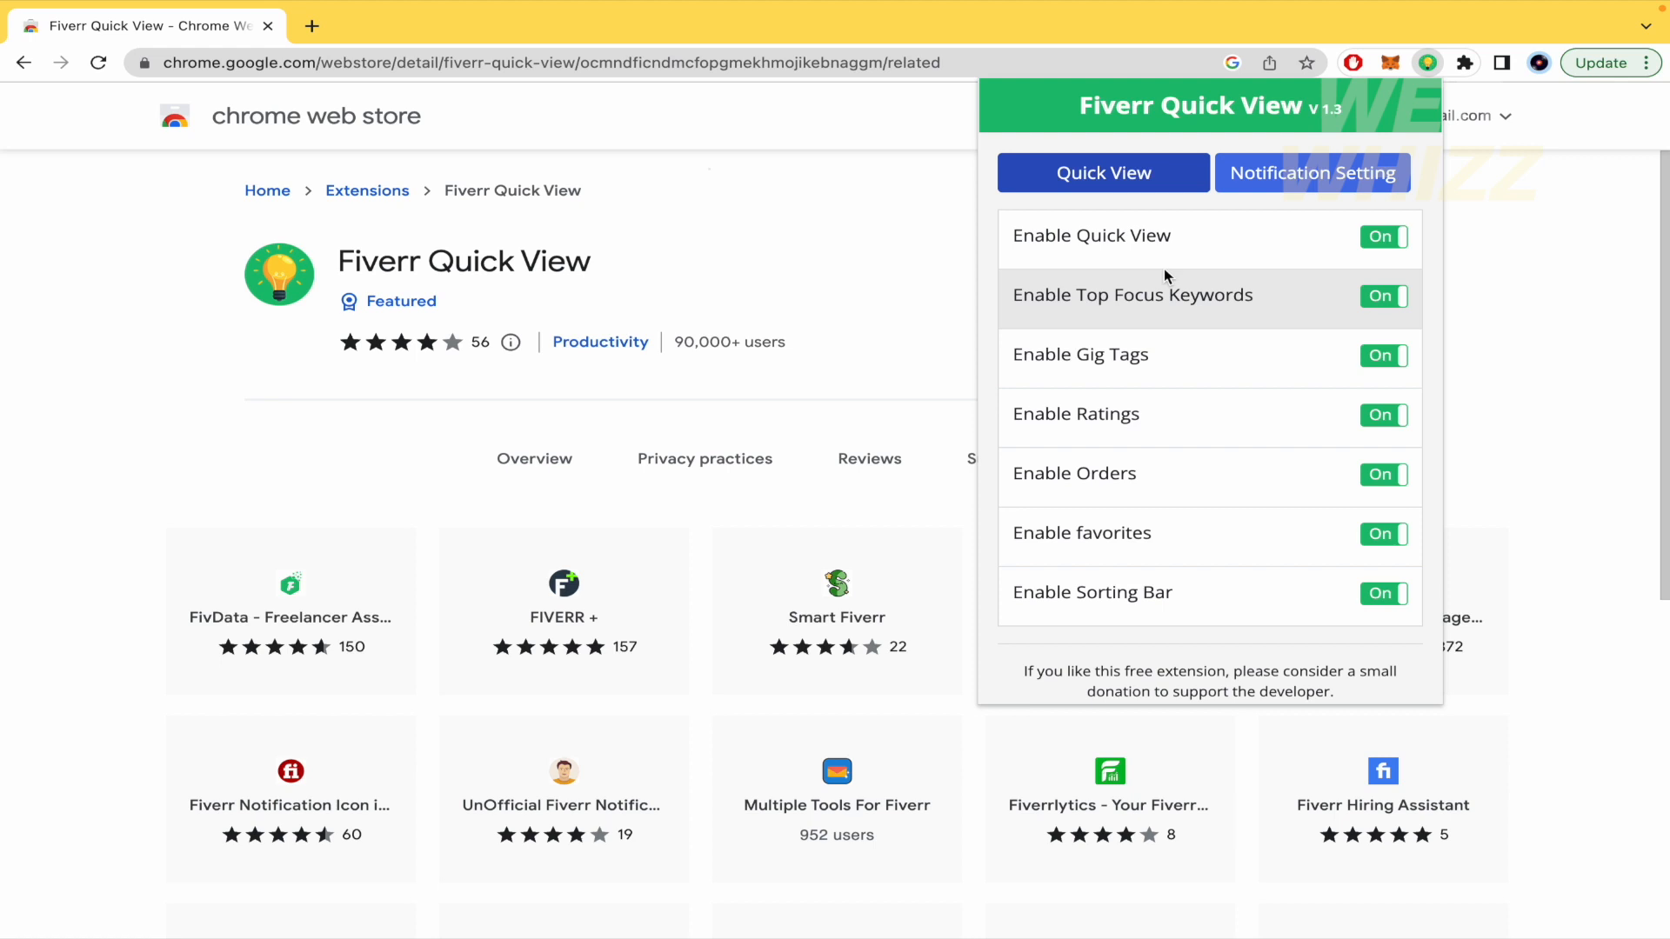
pyautogui.moveTo(1187, 283)
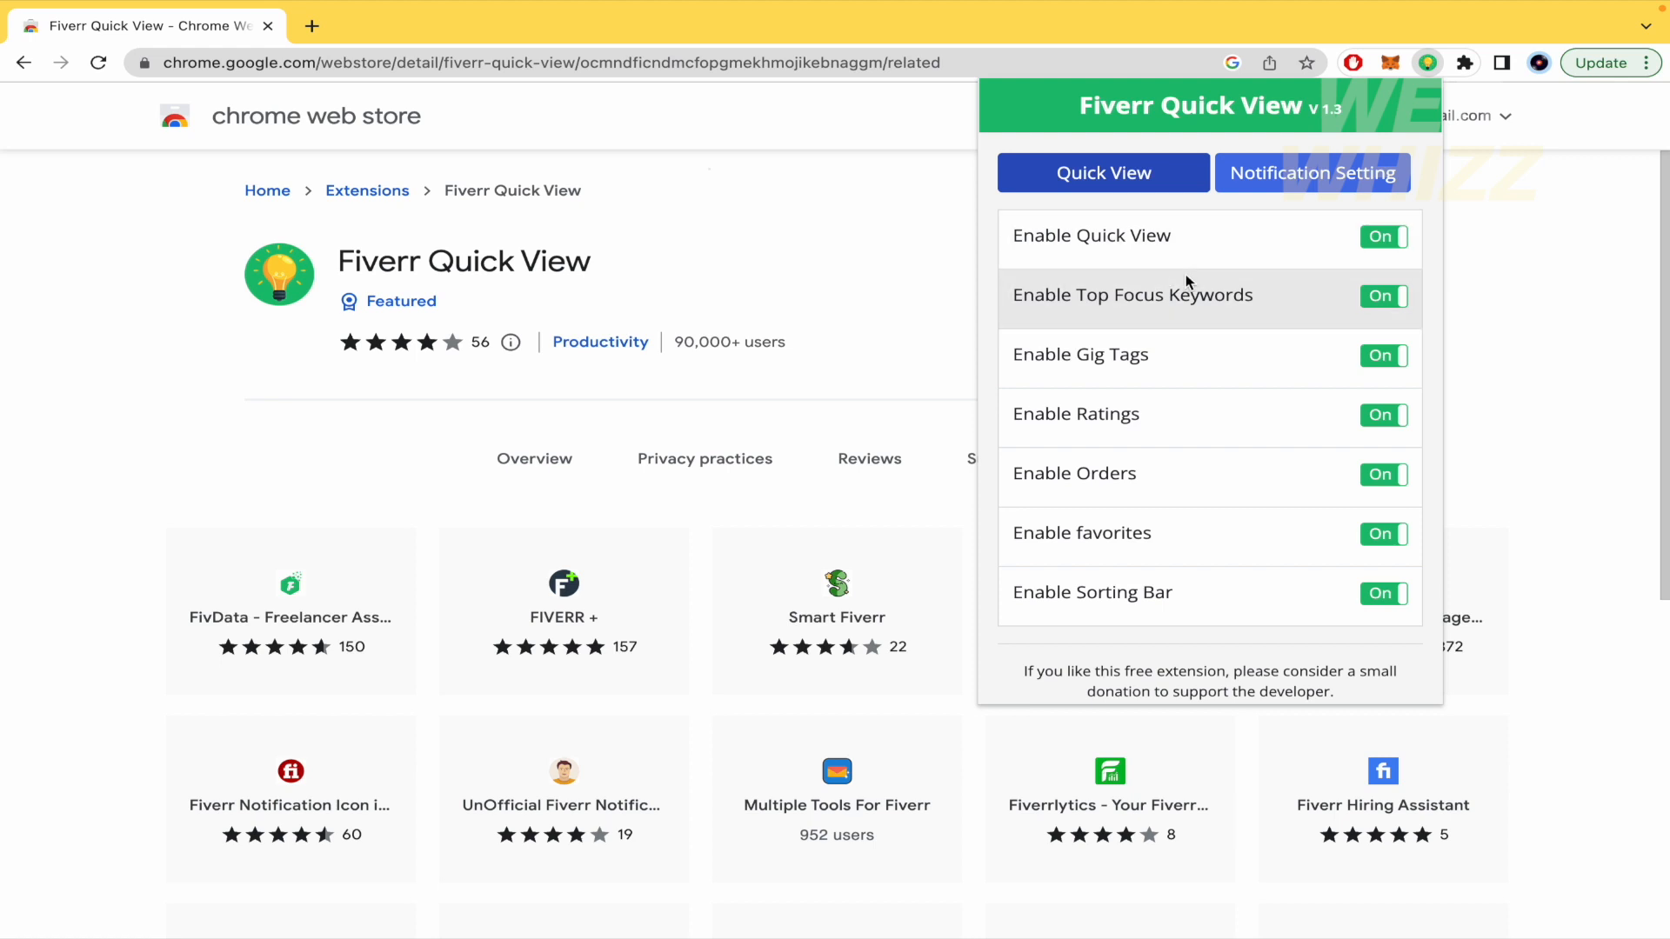